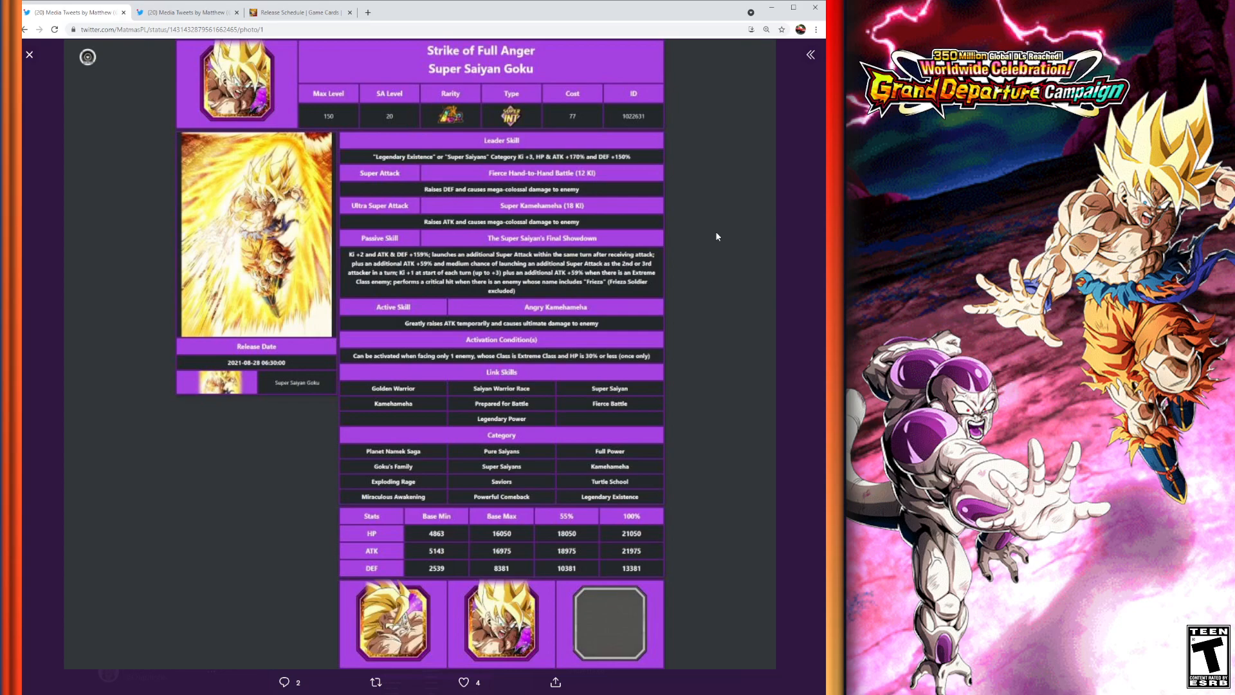
pyautogui.moveTo(718, 226)
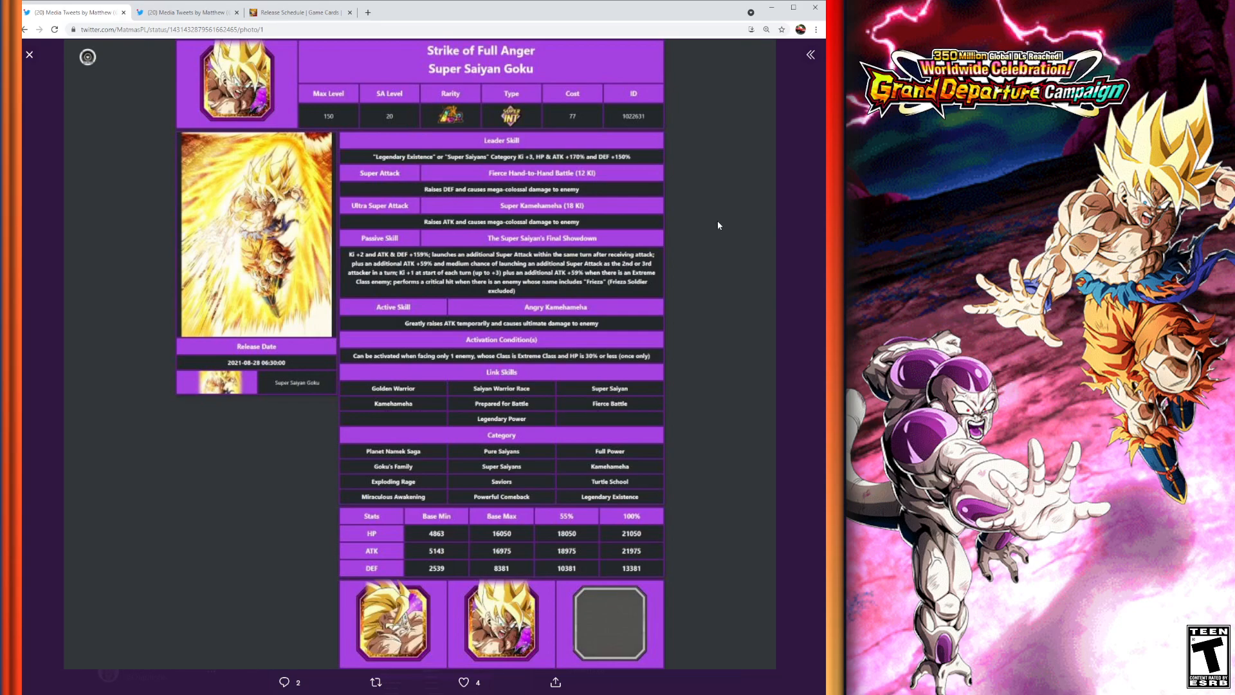
pyautogui.moveTo(643, 476)
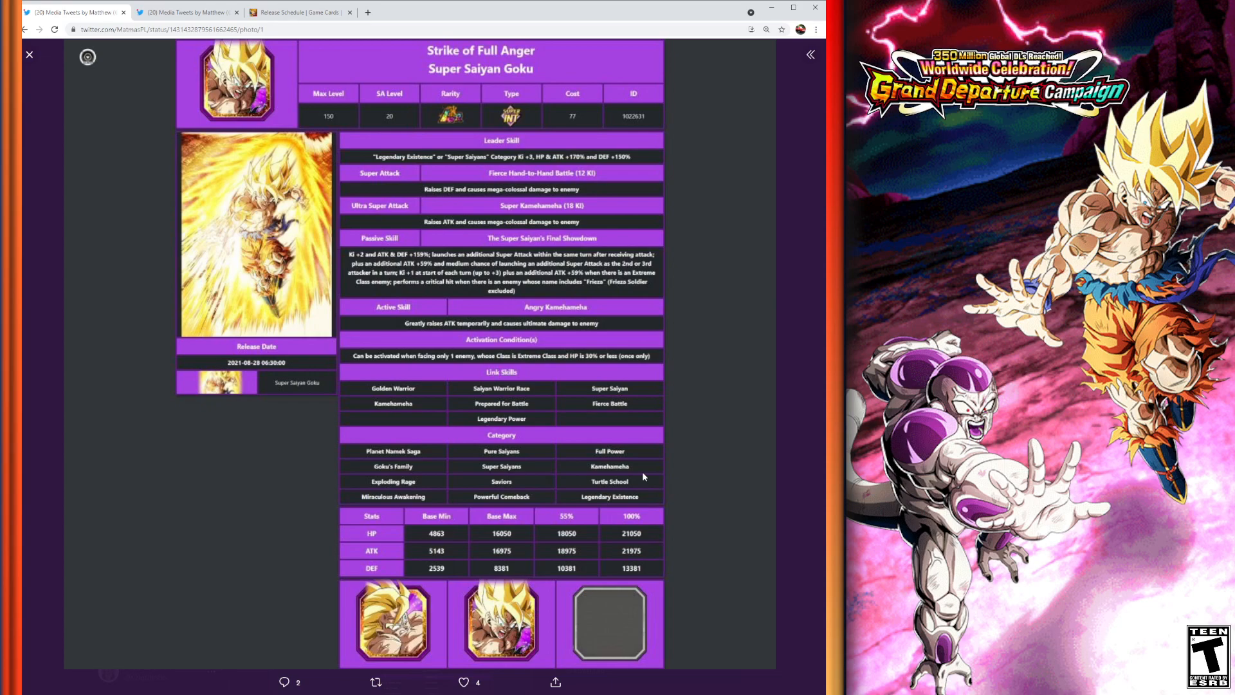
pyautogui.moveTo(378, 508)
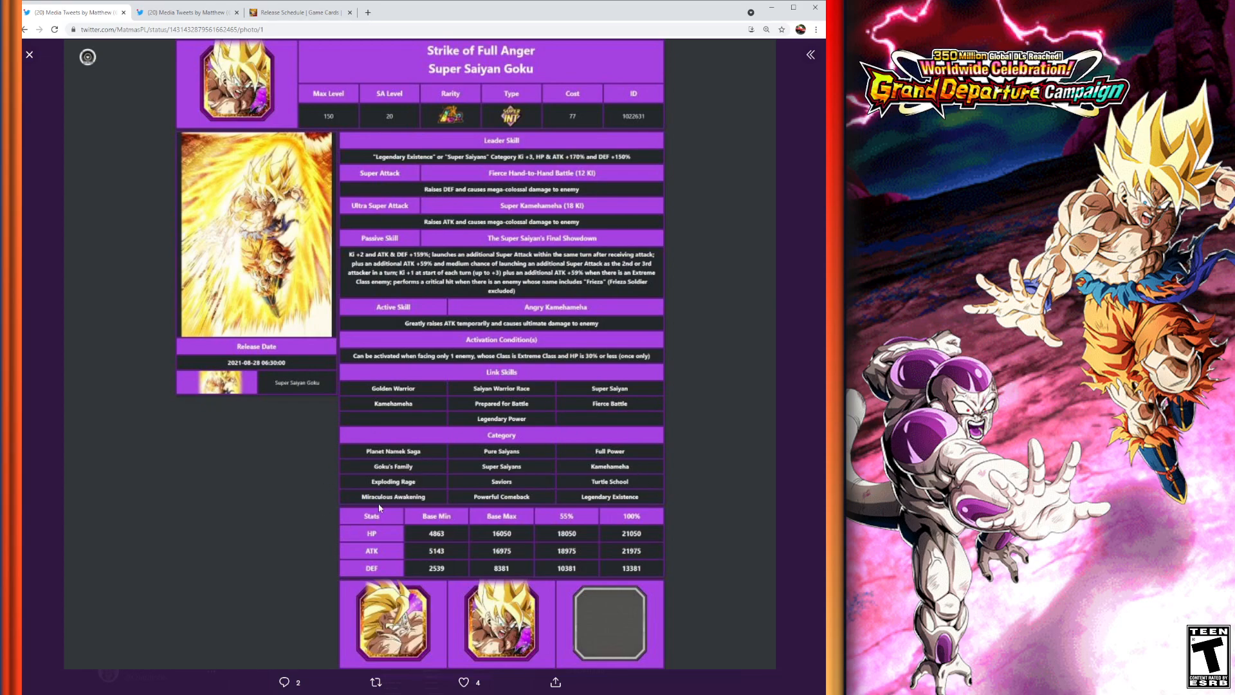
pyautogui.moveTo(725, 456)
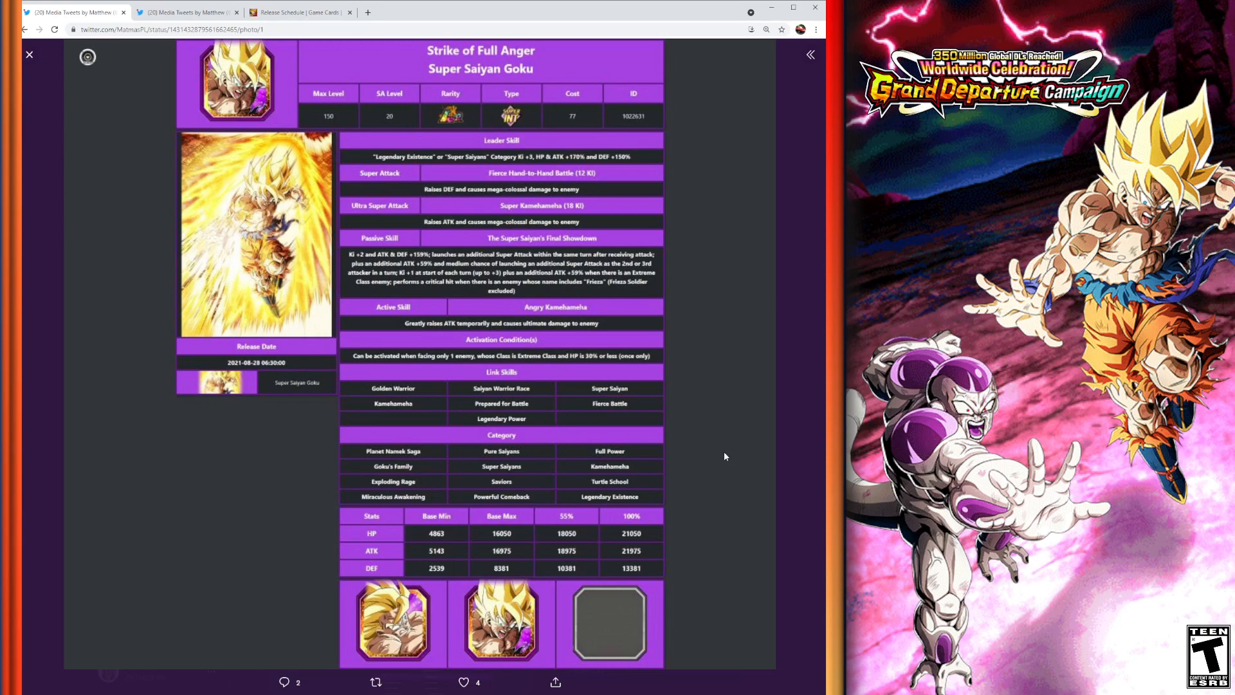
pyautogui.moveTo(465, 252)
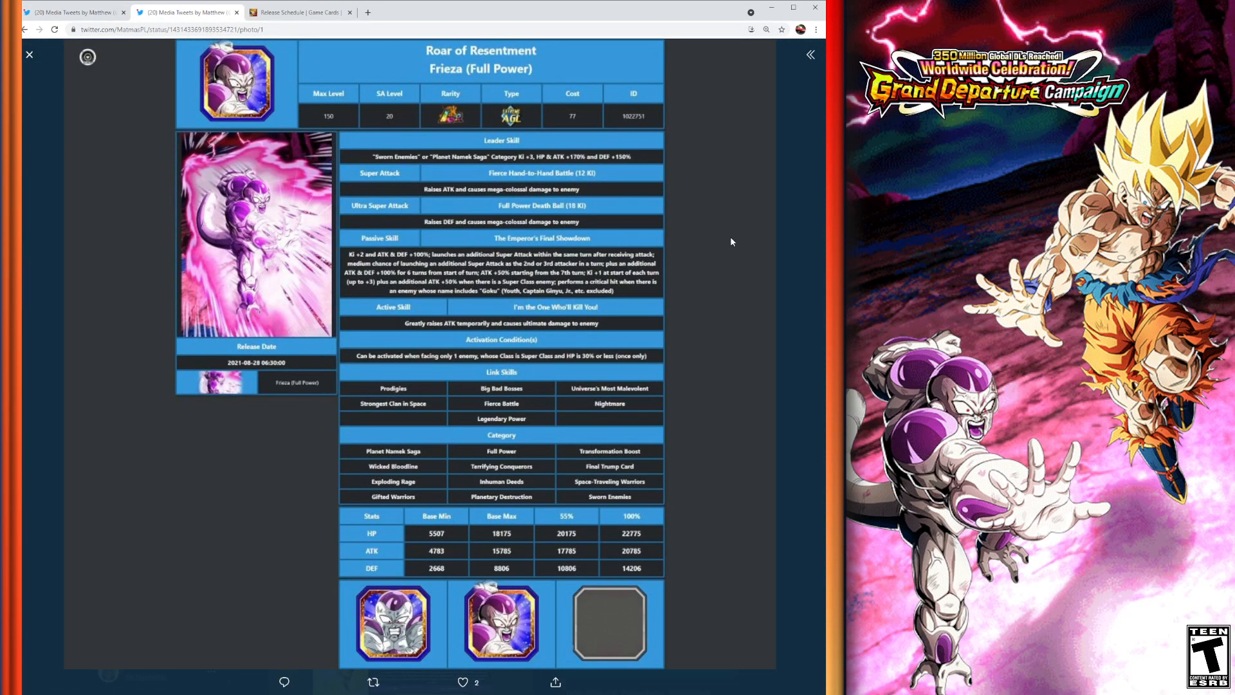
pyautogui.moveTo(720, 210)
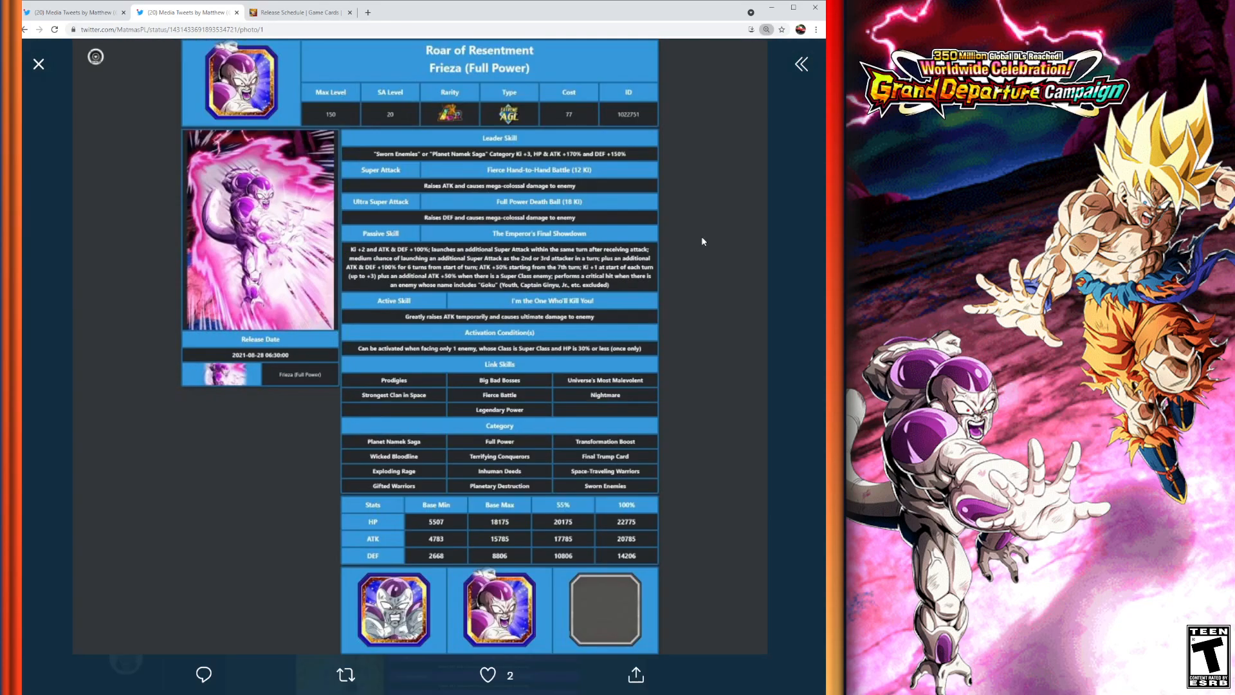
pyautogui.moveTo(705, 243)
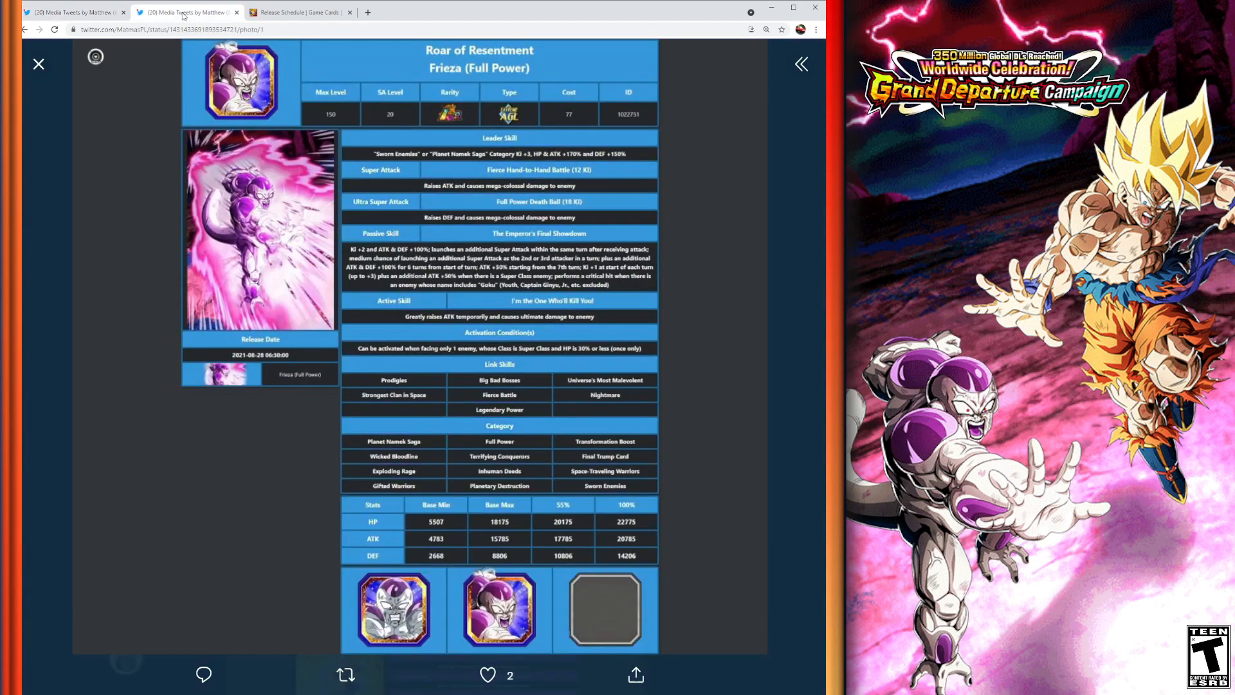
pyautogui.moveTo(664, 259)
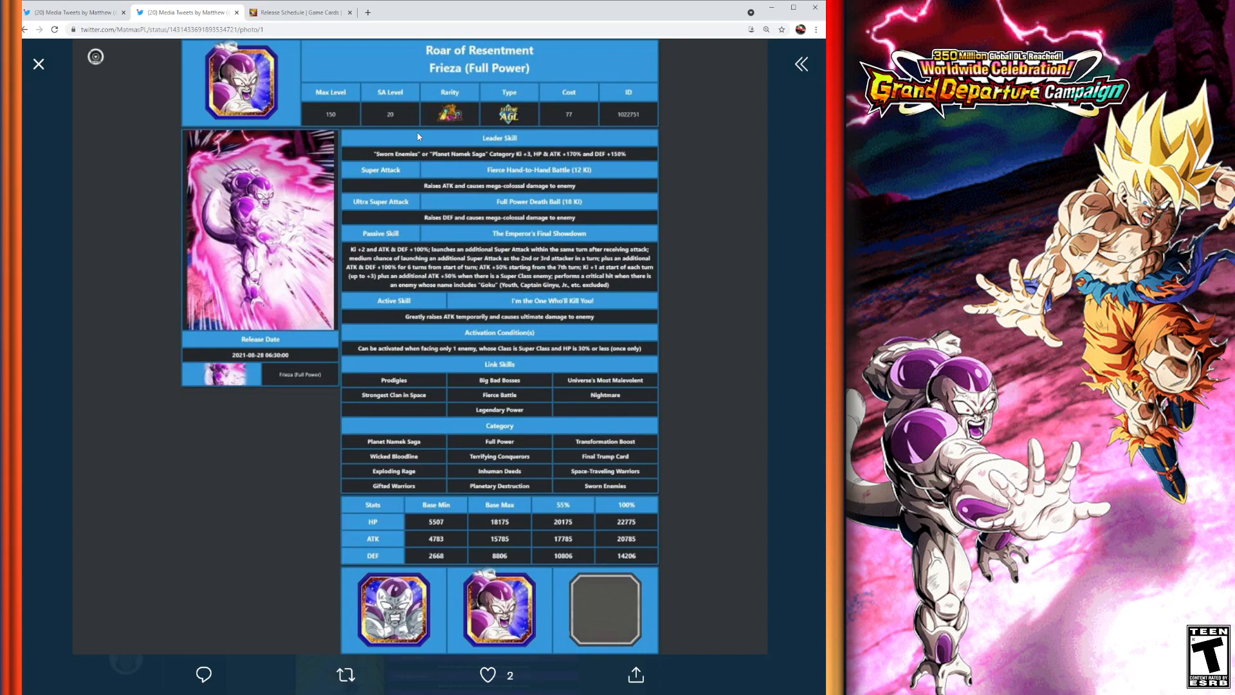
pyautogui.moveTo(422, 152)
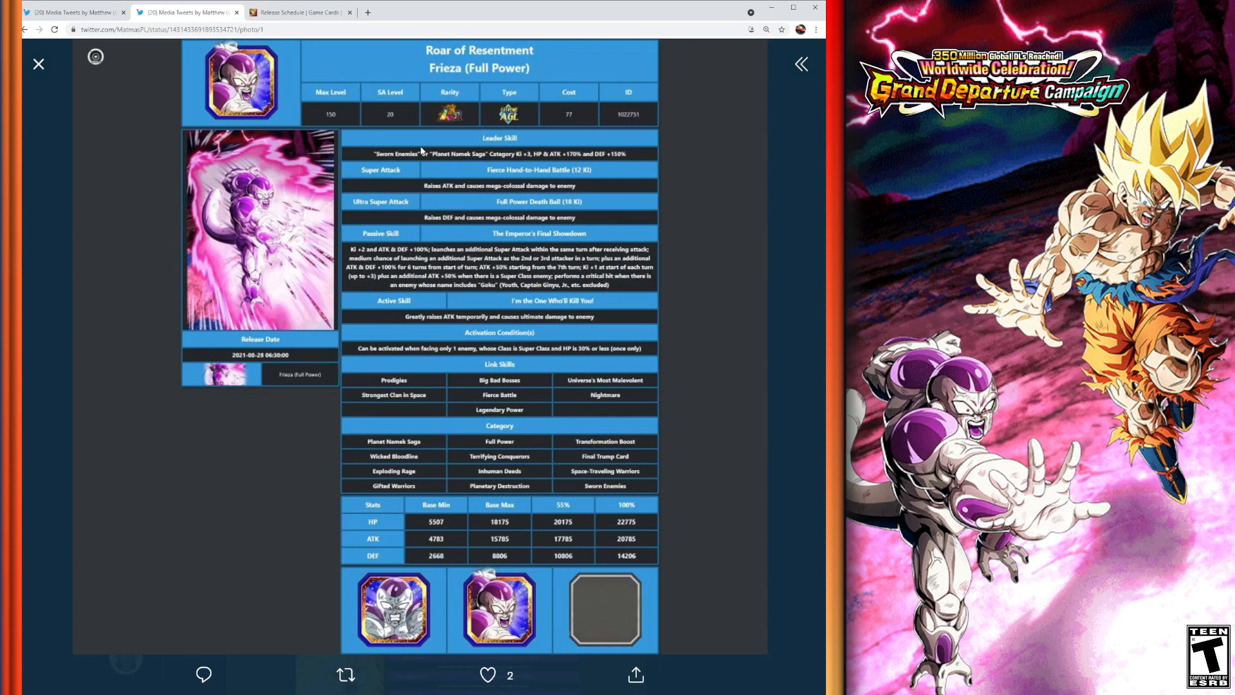
pyautogui.moveTo(426, 146)
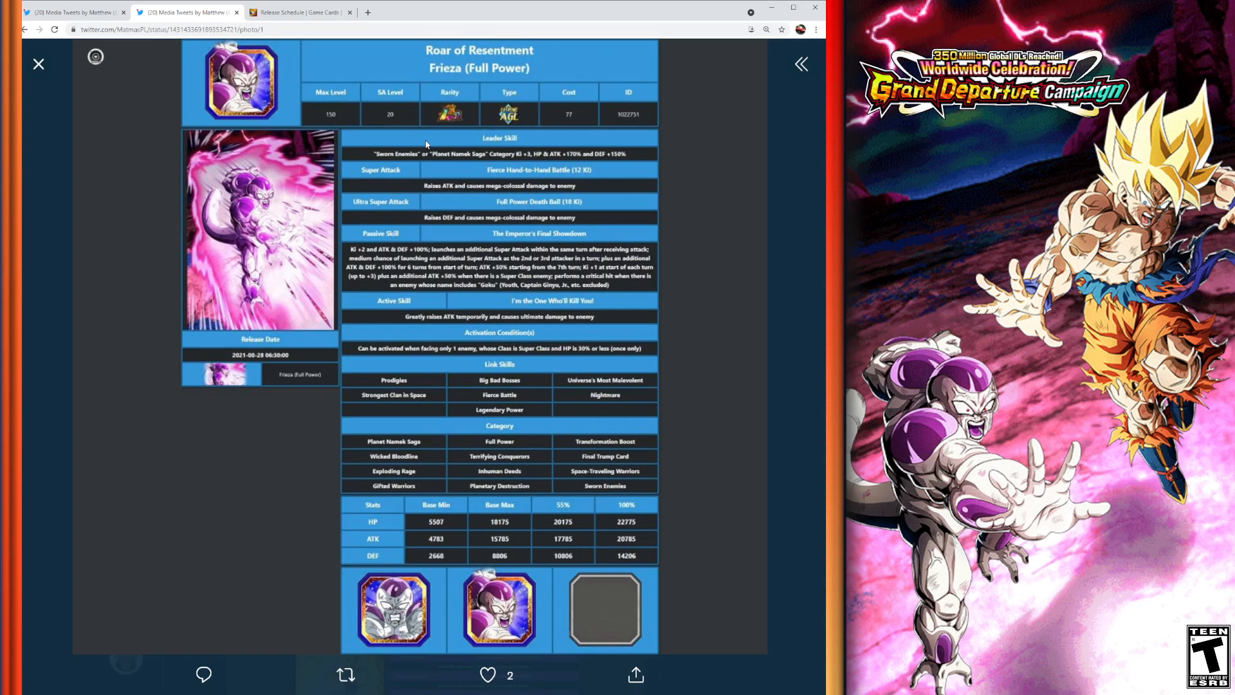
pyautogui.moveTo(577, 108)
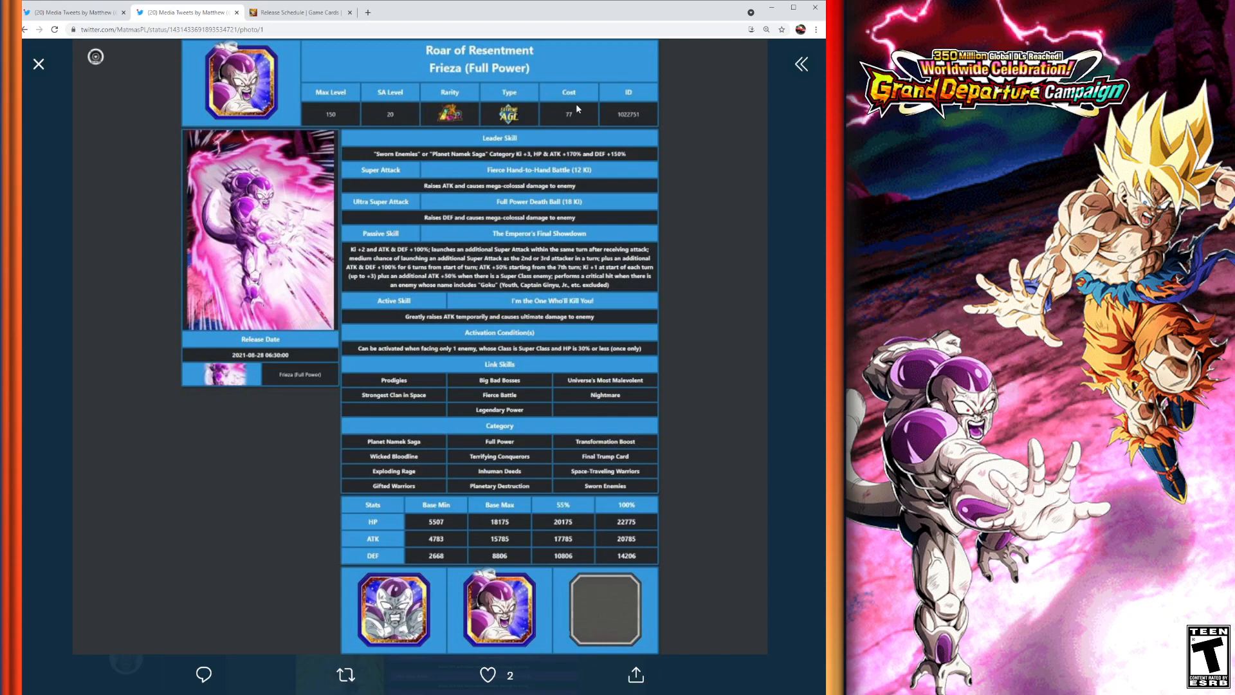
pyautogui.moveTo(731, 322)
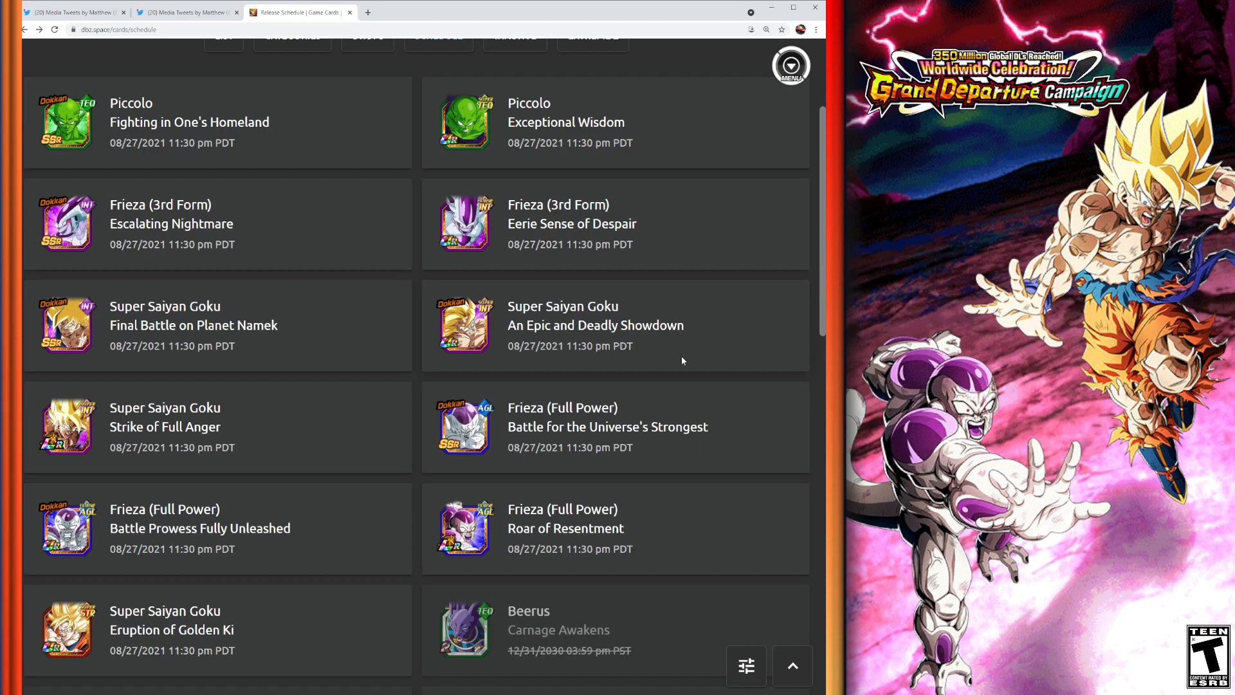
pyautogui.moveTo(716, 531)
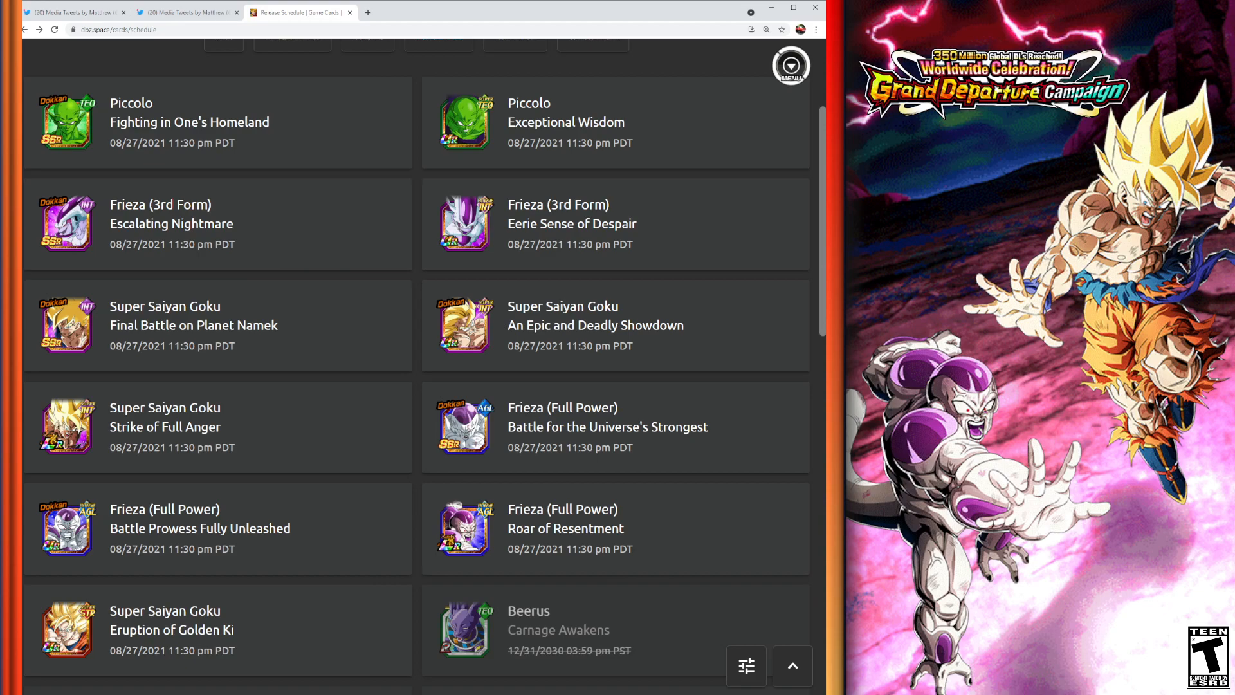
pyautogui.moveTo(659, 526)
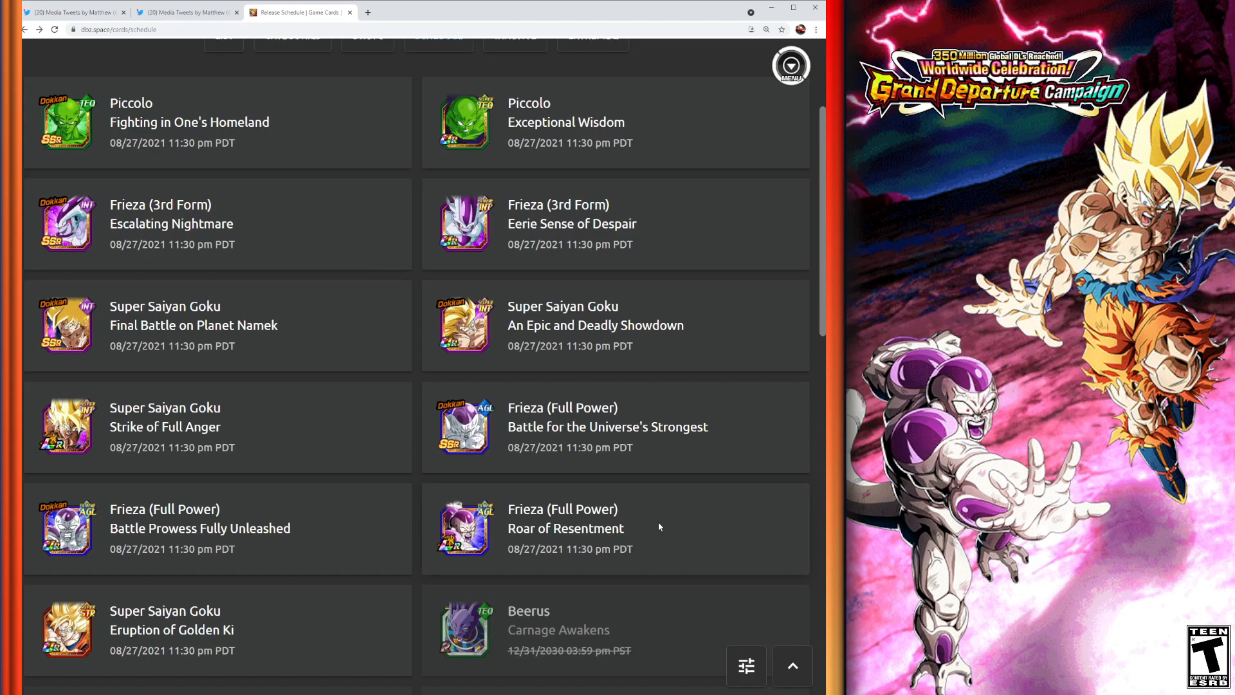
pyautogui.moveTo(643, 510)
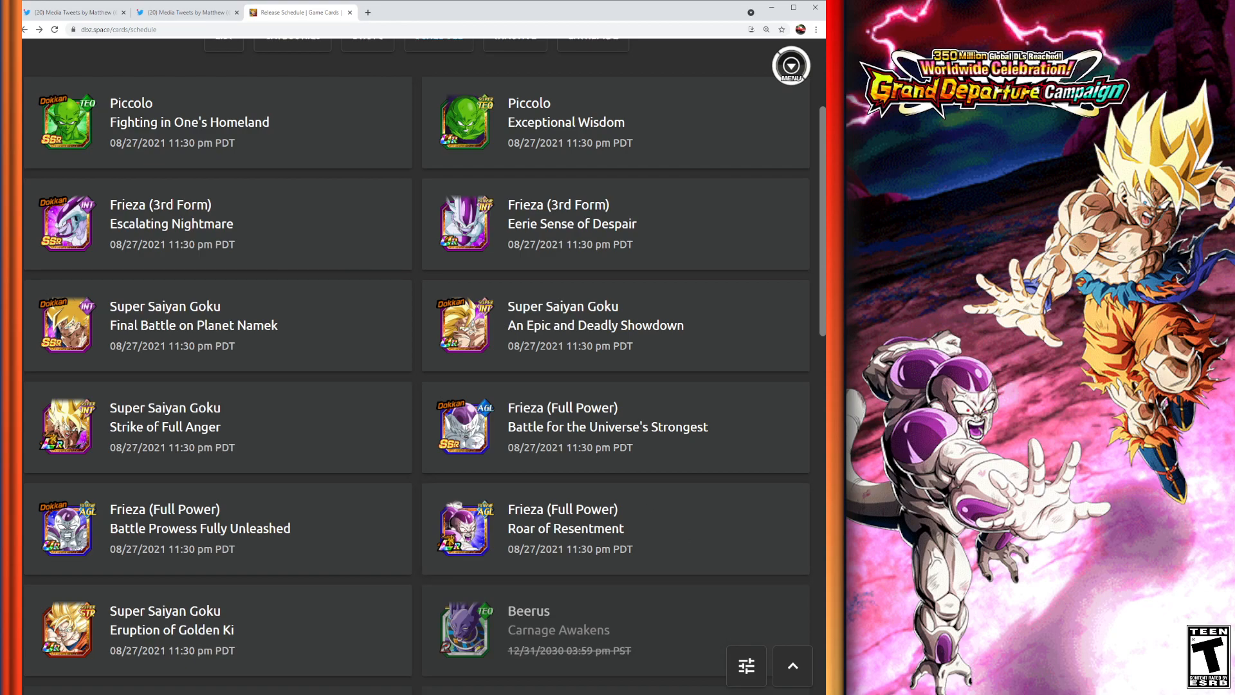
pyautogui.moveTo(758, 480)
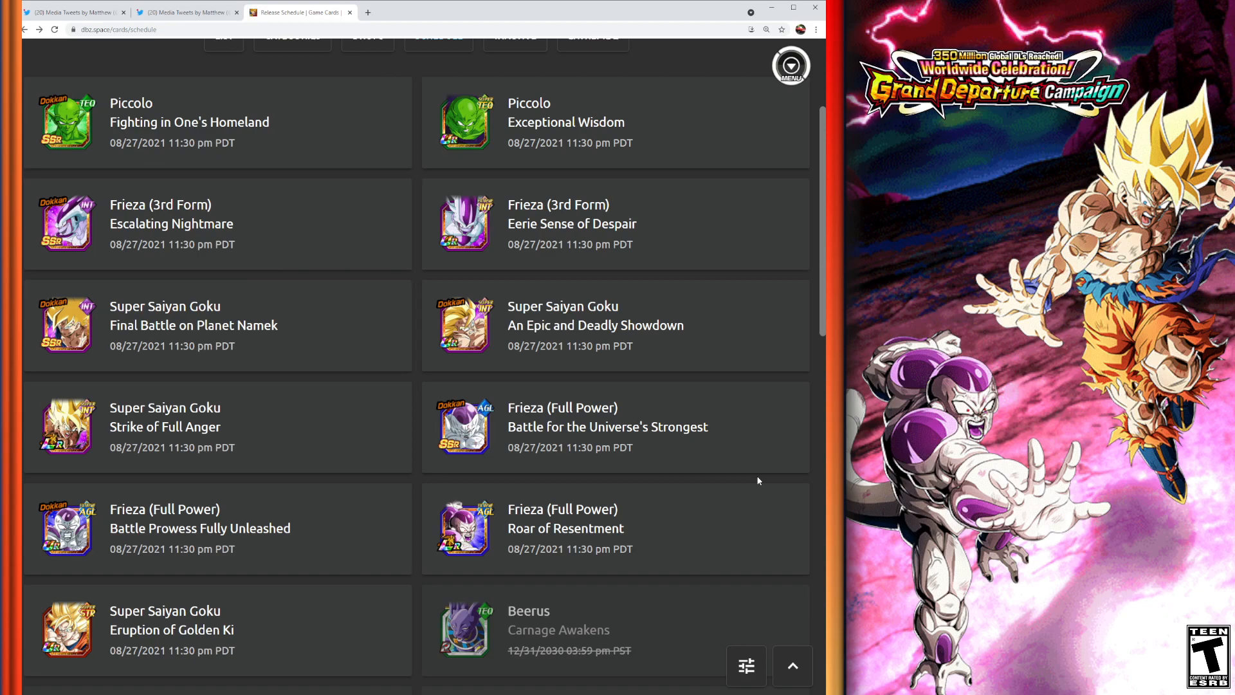
pyautogui.moveTo(742, 416)
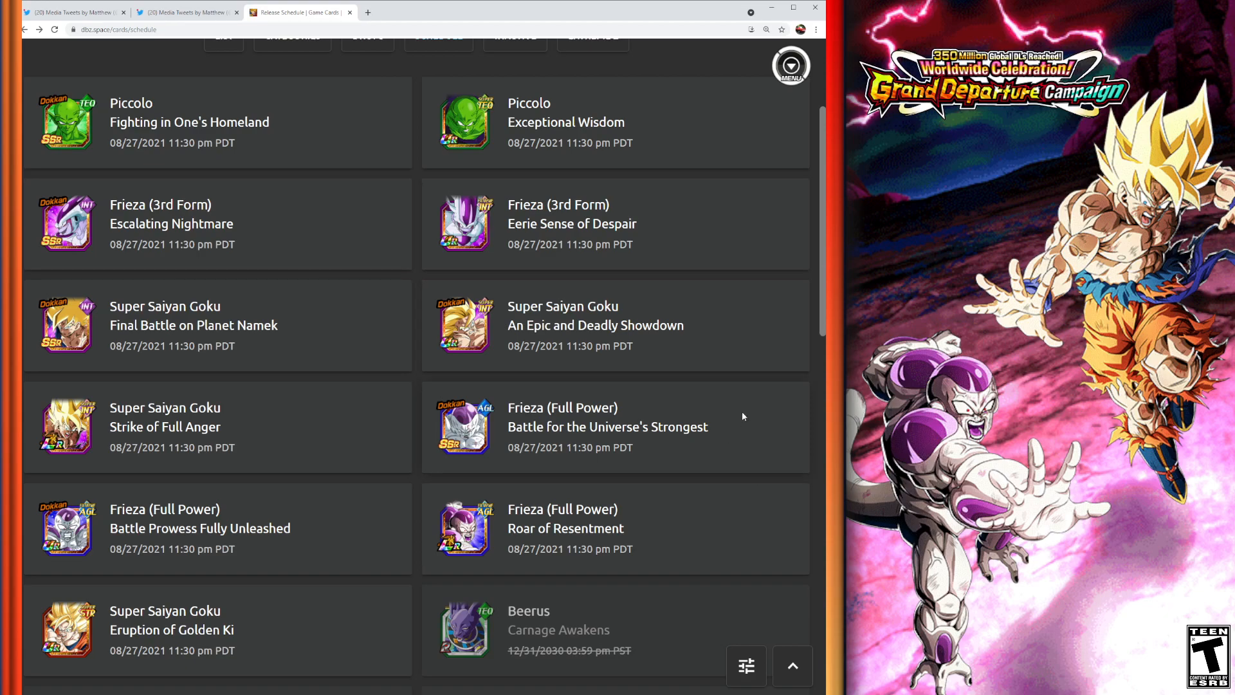
pyautogui.moveTo(746, 391)
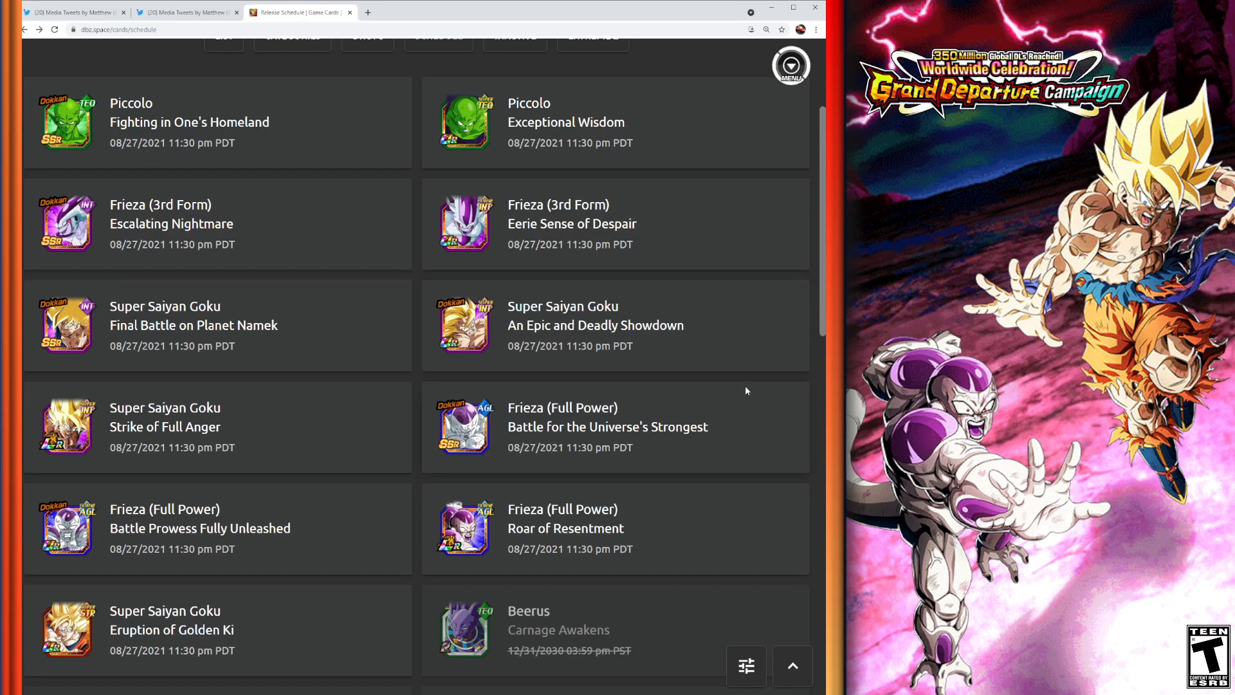
pyautogui.moveTo(411, 115)
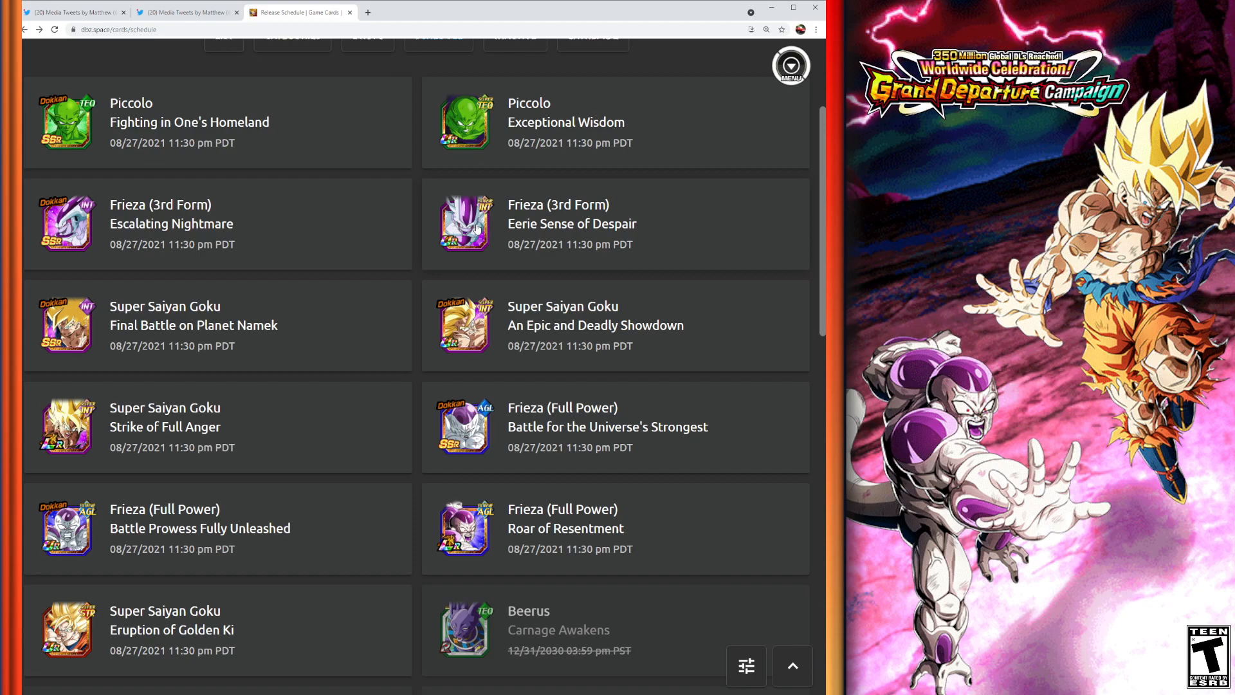
pyautogui.moveTo(486, 286)
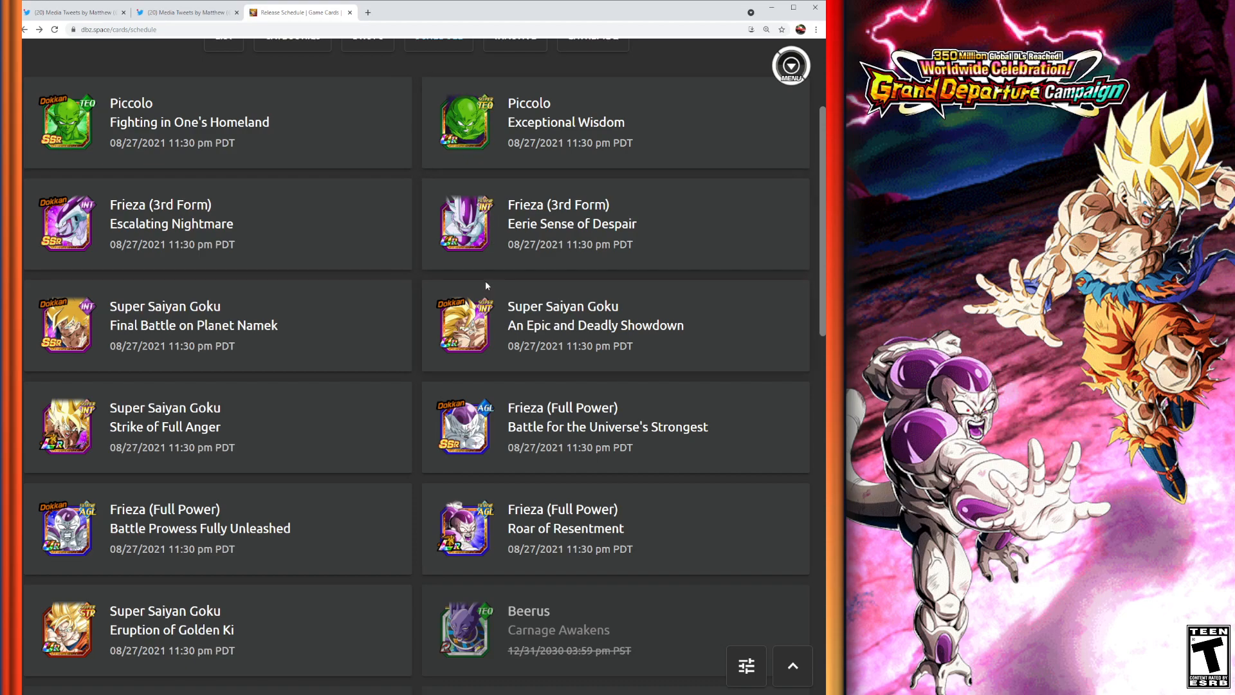
pyautogui.moveTo(559, 295)
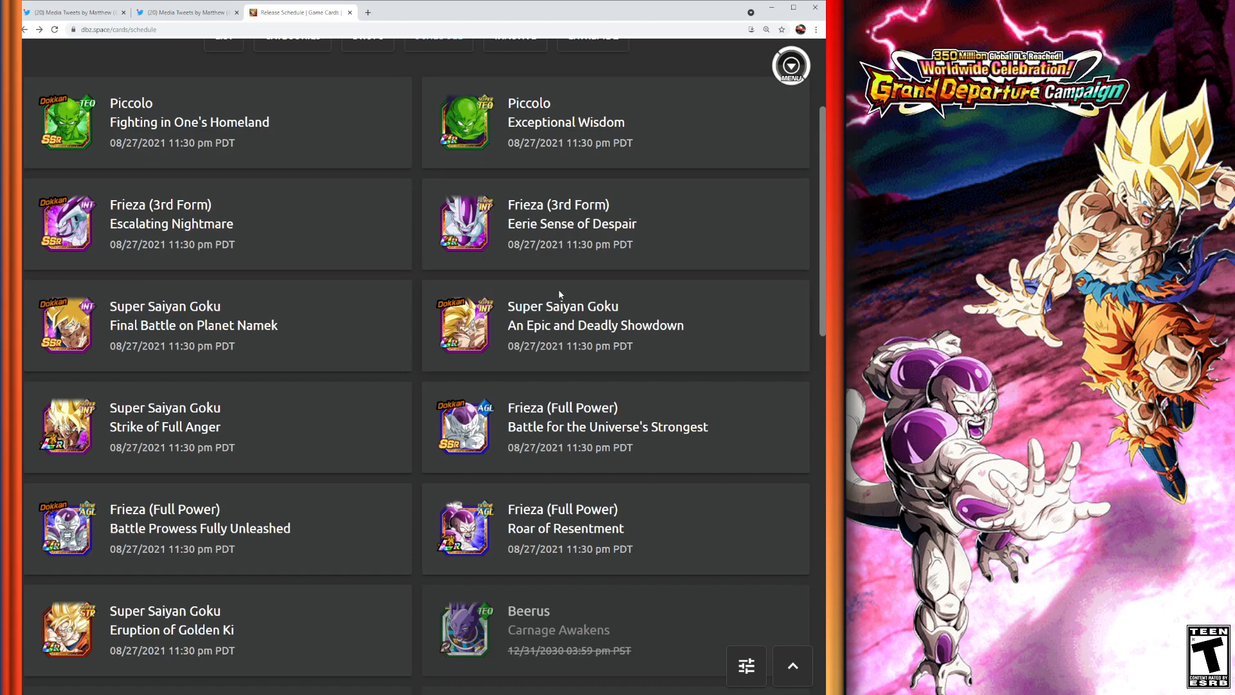
pyautogui.moveTo(490, 134)
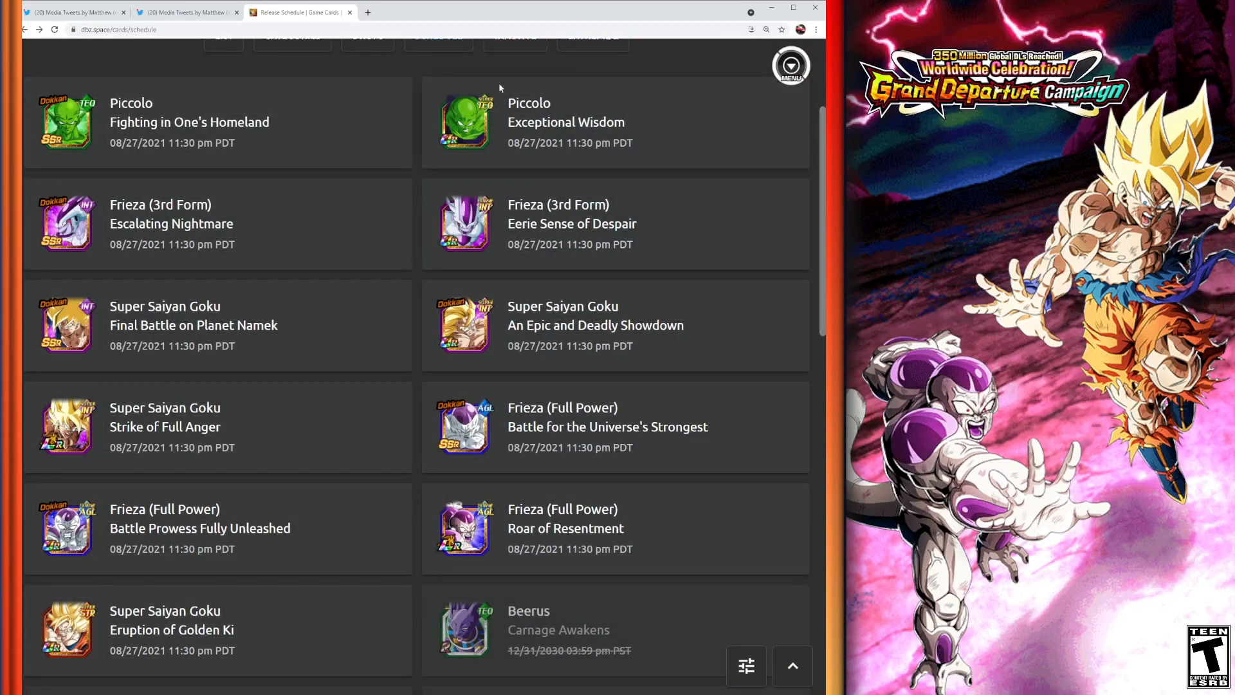
pyautogui.moveTo(533, 166)
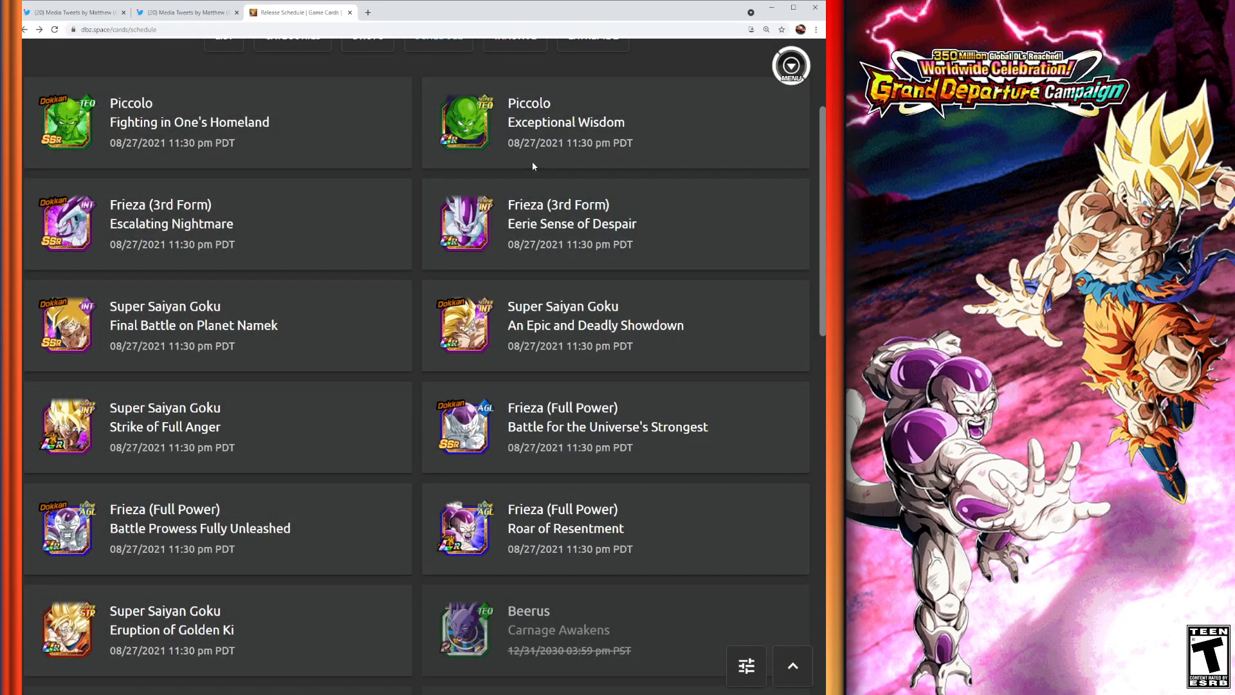